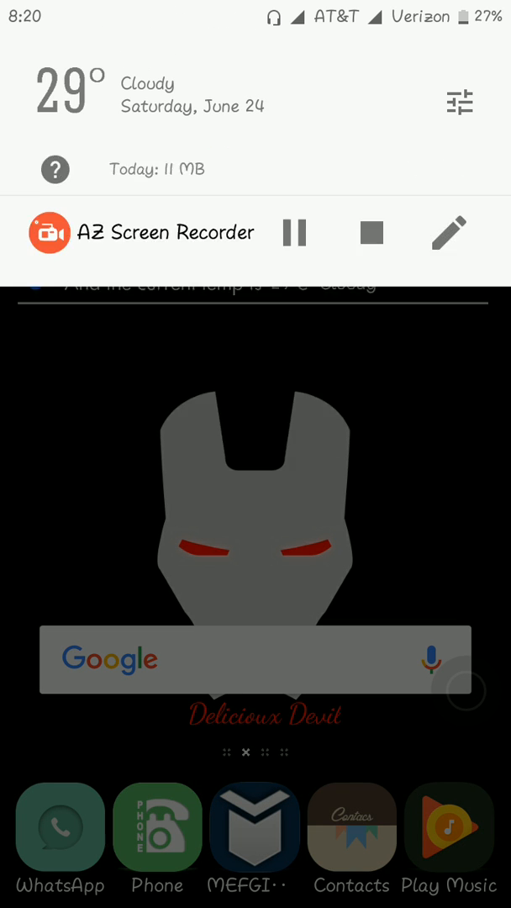
Call Customer Care 198 on SIM 2, dismiss the ended call, and go home.
{"action": "left_click", "coordinate": [158, 827]}
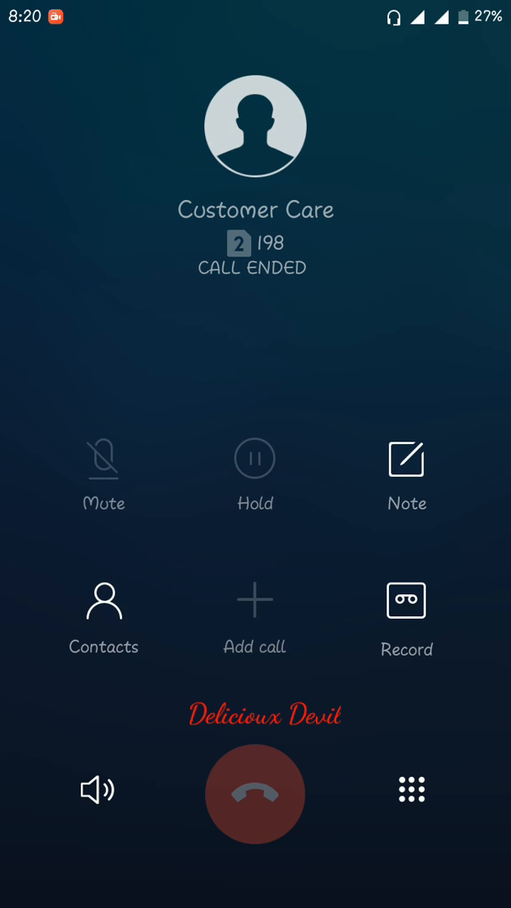
{"action": "left_click", "coordinate": [255, 793]}
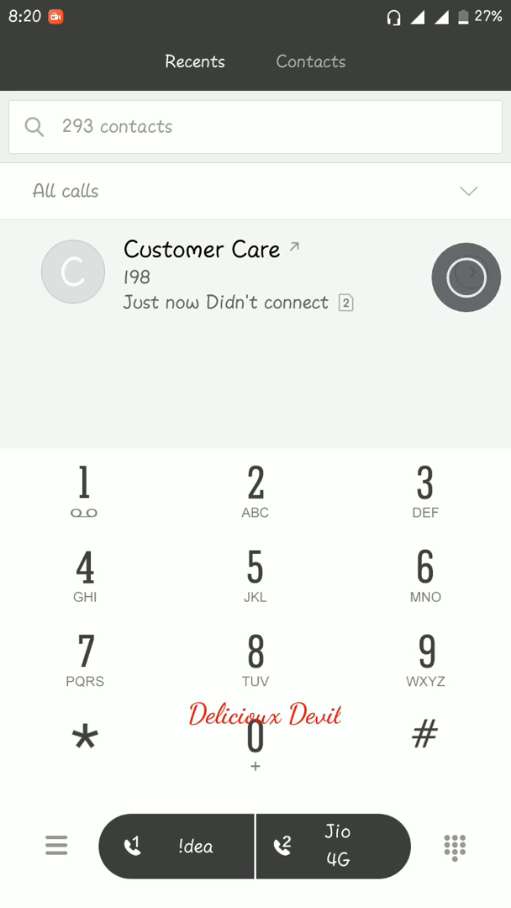
{"action": "key", "text": "Home"}
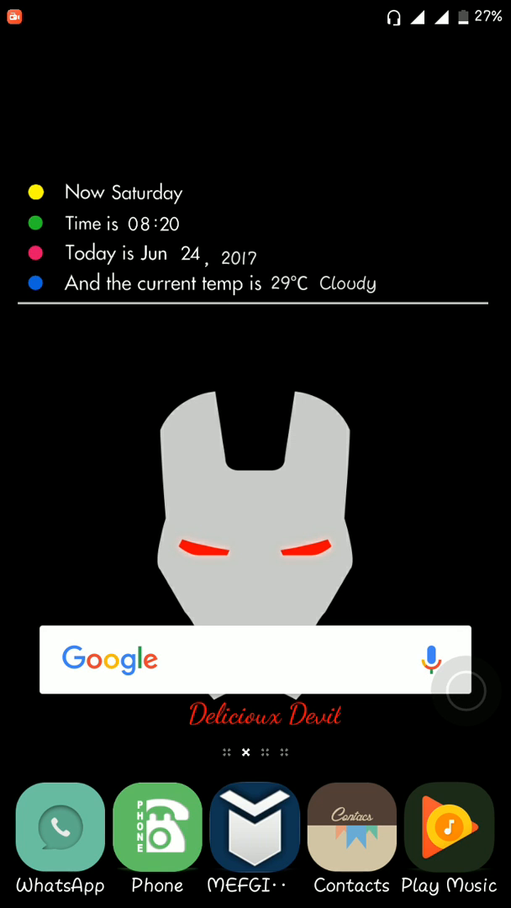
Open the Jio 4G SIM's Access point names list with its Internet (Jionet) entry.
{"action": "left_click_drag", "start_coordinate": [253, 8], "coordinate": [252, 336]}
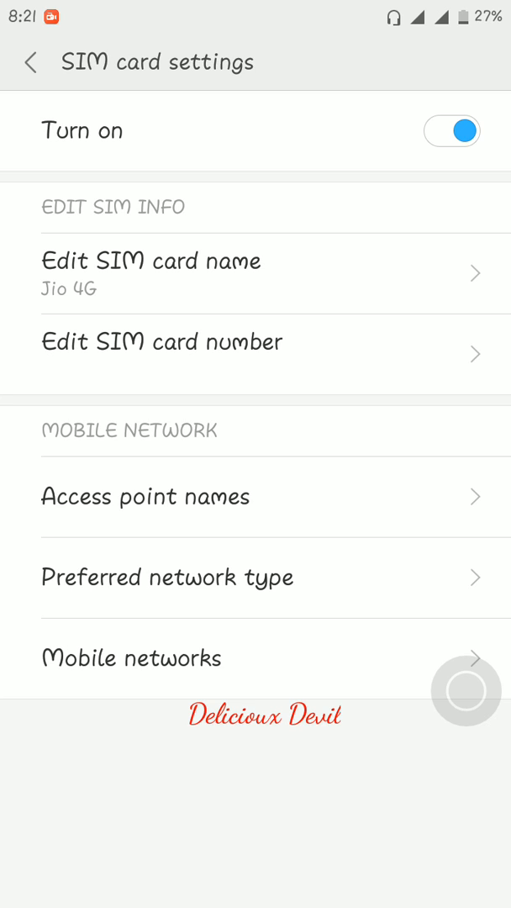
{"action": "left_click", "coordinate": [145, 496]}
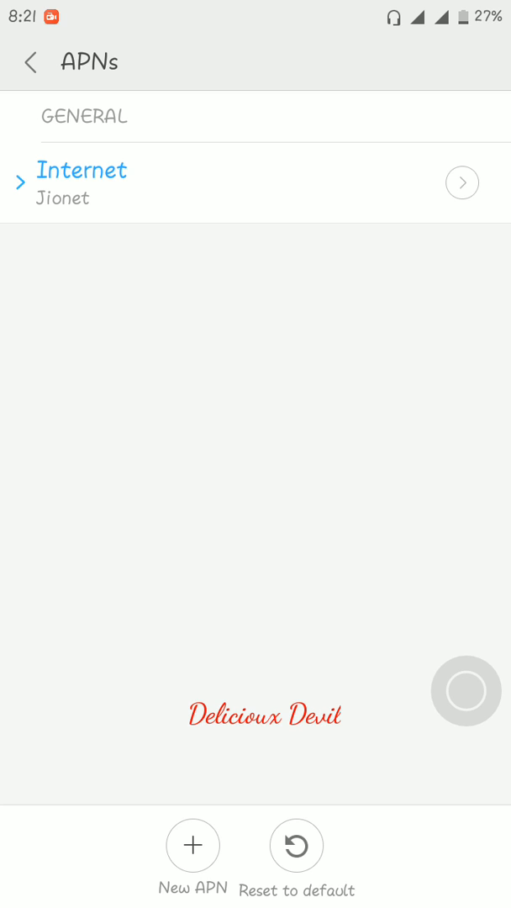
Delete the existing Internet APN and start a new access point.
{"action": "left_click", "coordinate": [296, 845]}
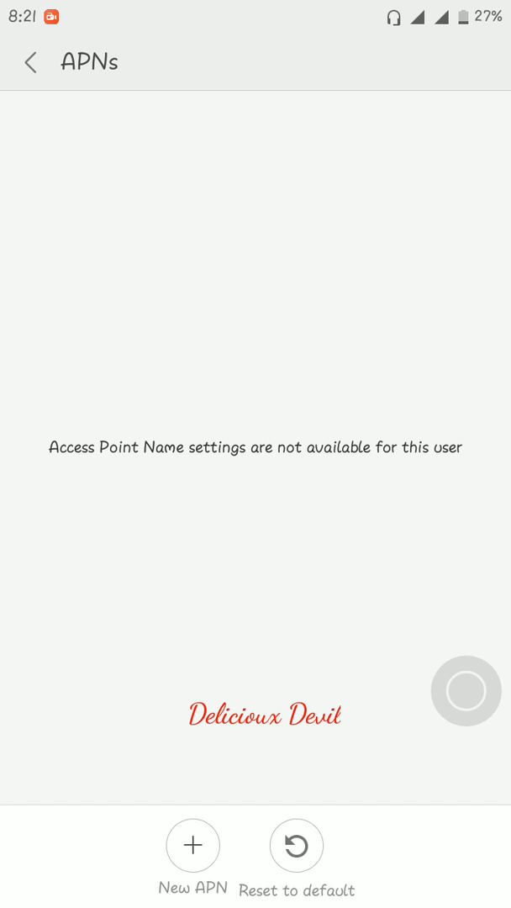
{"action": "left_click", "coordinate": [193, 846]}
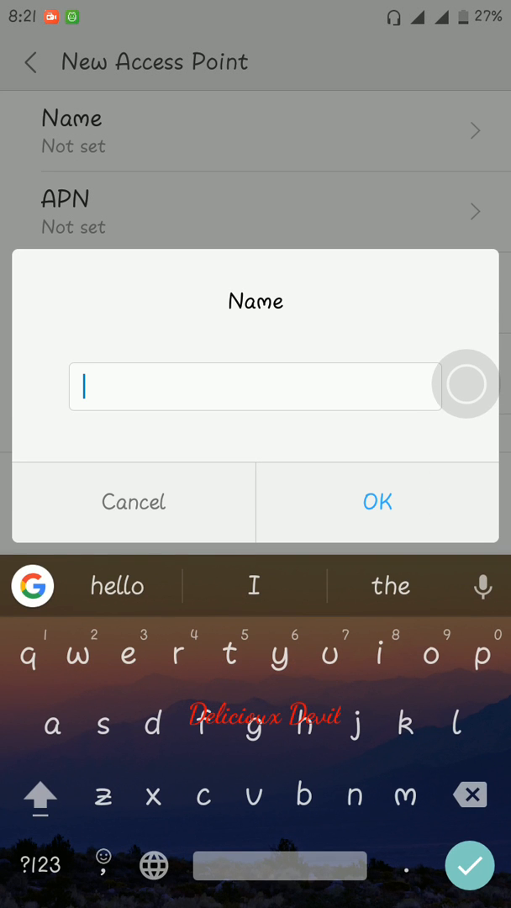
Name the new access point 'Internet', set its APN to 'Jionet', and save it.
{"action": "type", "text": "In"}
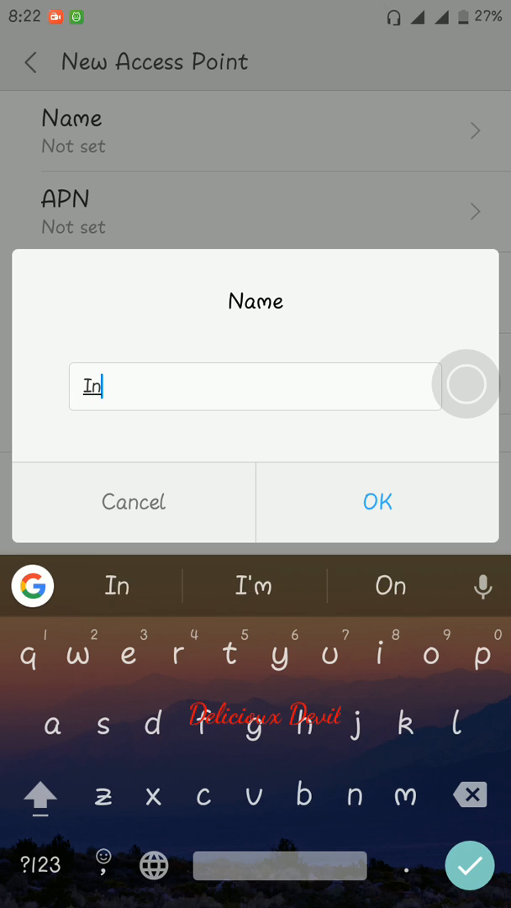
{"action": "type", "text": "ter"}
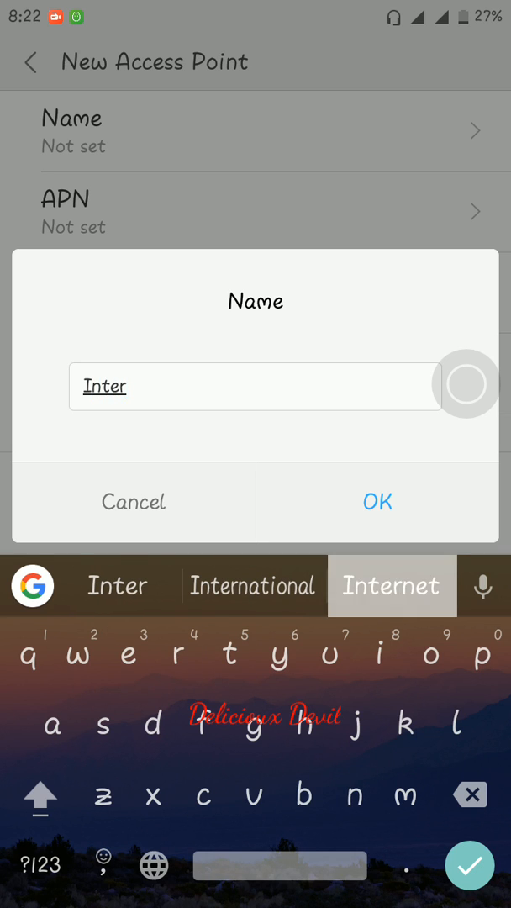
{"action": "left_click", "coordinate": [377, 502]}
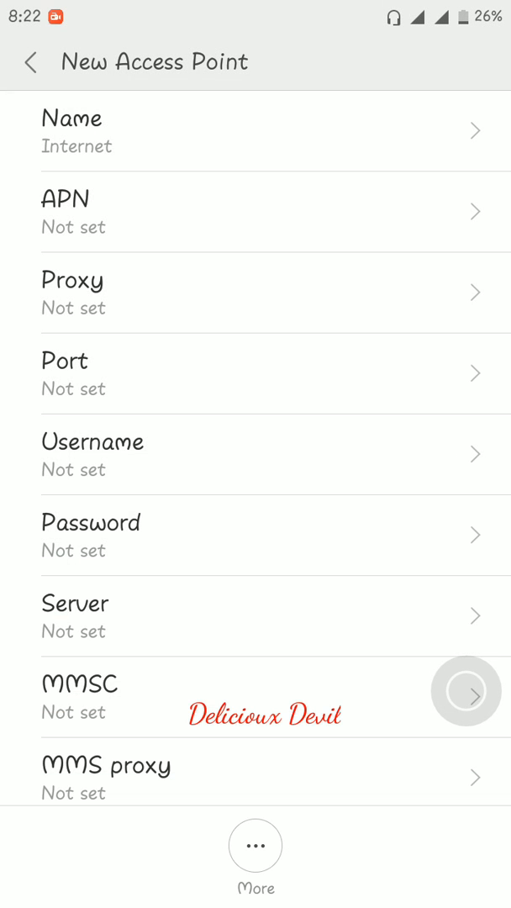
{"action": "left_click", "coordinate": [253, 211]}
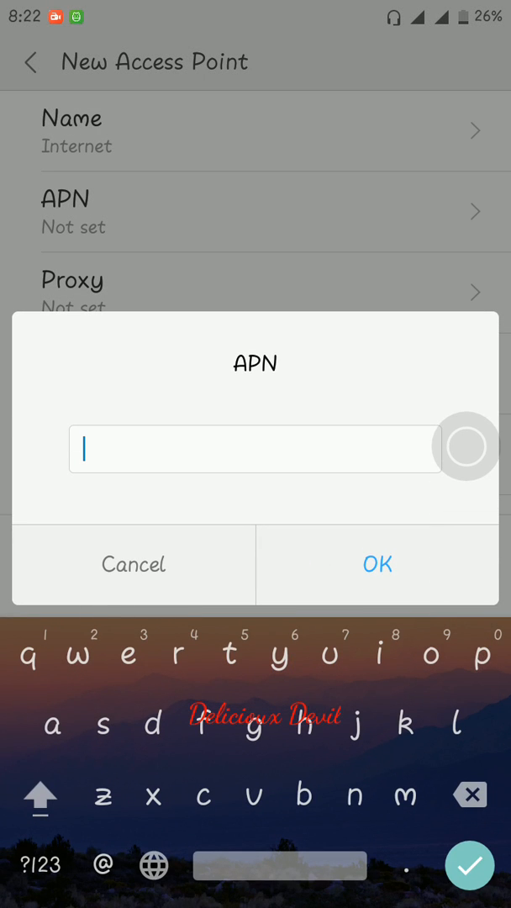
{"action": "type", "text": "Ji"}
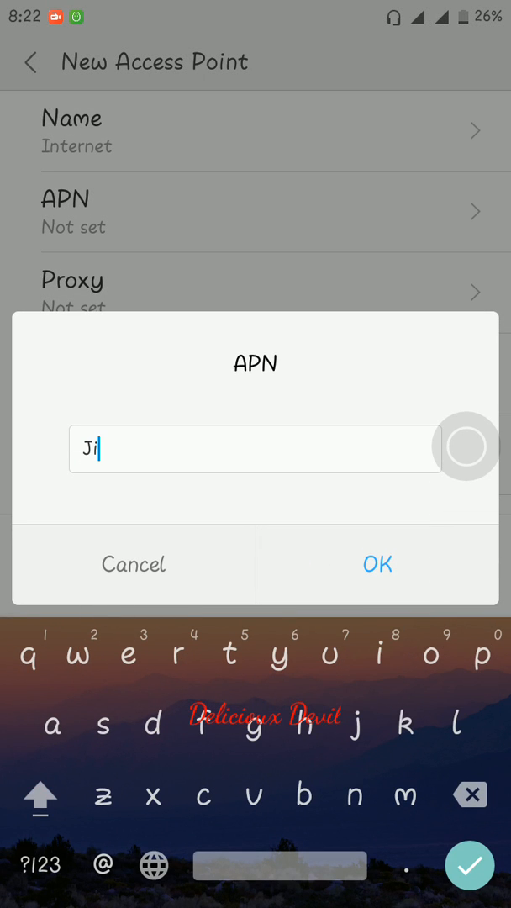
{"action": "type", "text": "onet"}
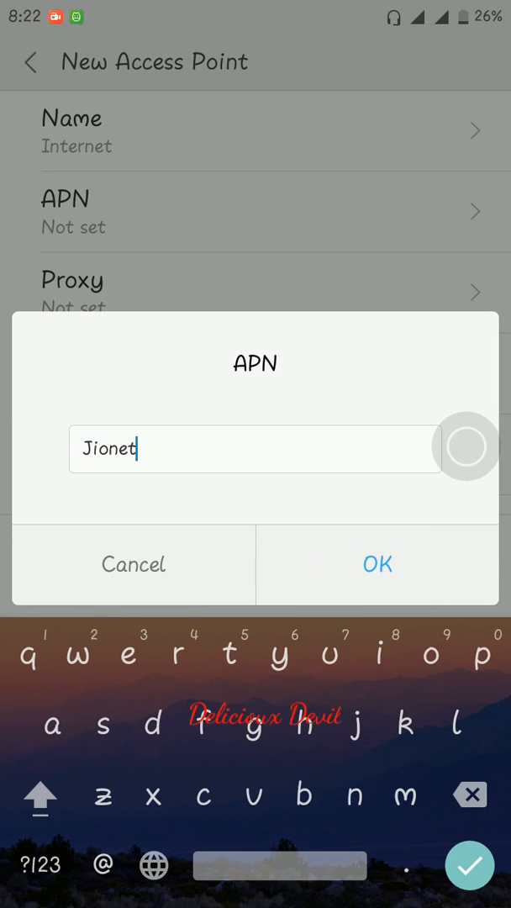
{"action": "left_click", "coordinate": [376, 564]}
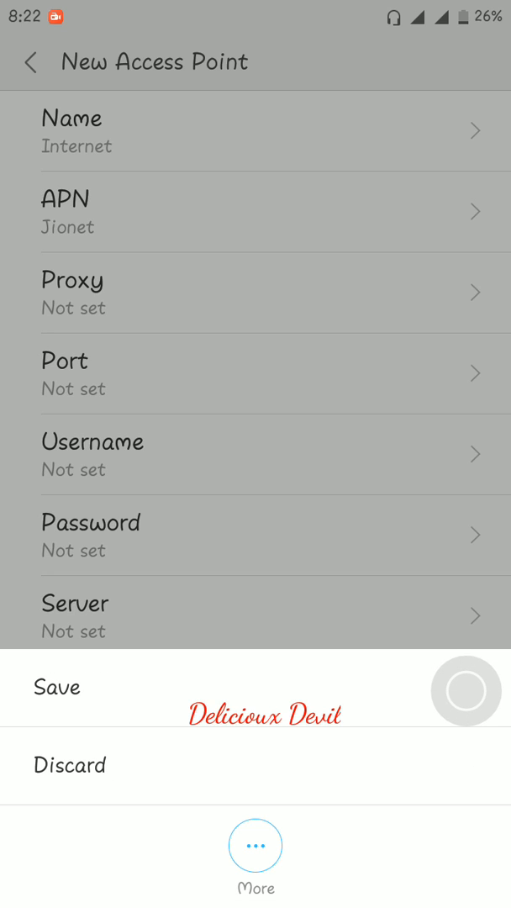
{"action": "left_click", "coordinate": [56, 687]}
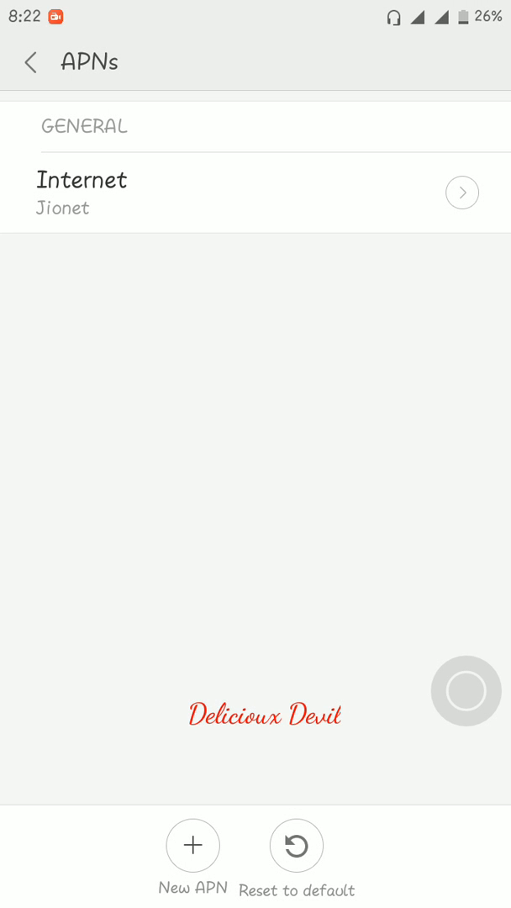
{"action": "left_click", "coordinate": [82, 180]}
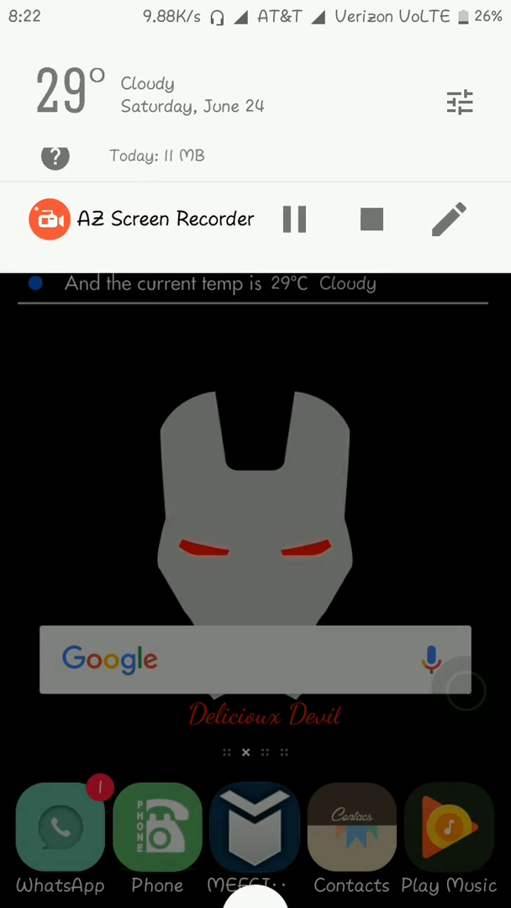
Type 'pd' into the Google search bar.
{"action": "left_click", "coordinate": [252, 659]}
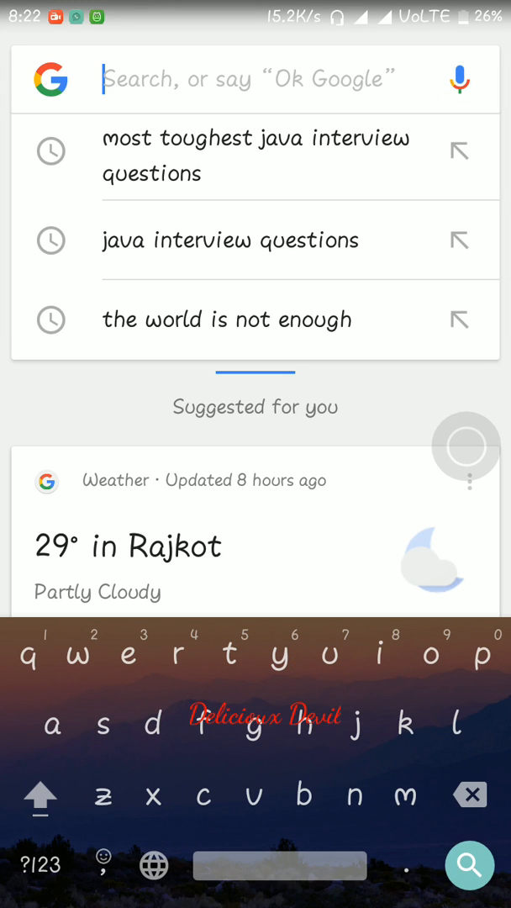
{"action": "type", "text": "pd"}
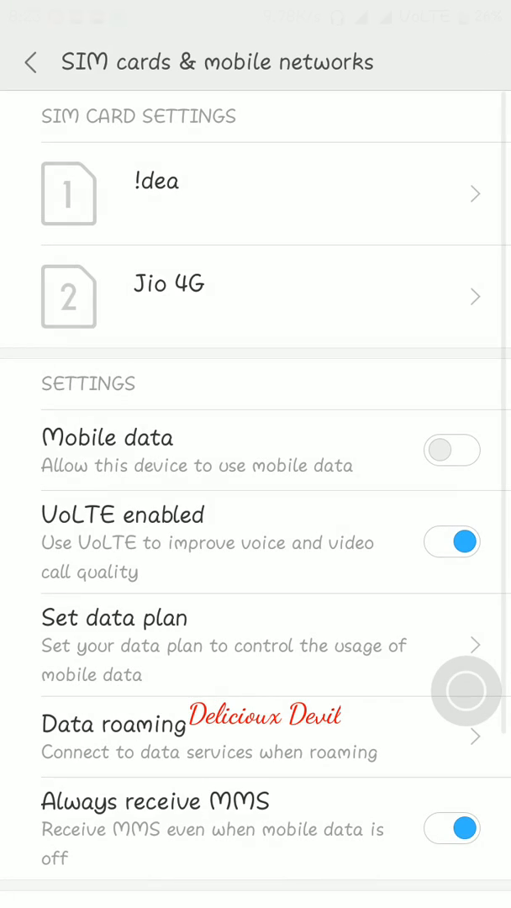
Set the Jio 4G Internet access point's APN type to 'default'.
{"action": "left_click", "coordinate": [169, 296]}
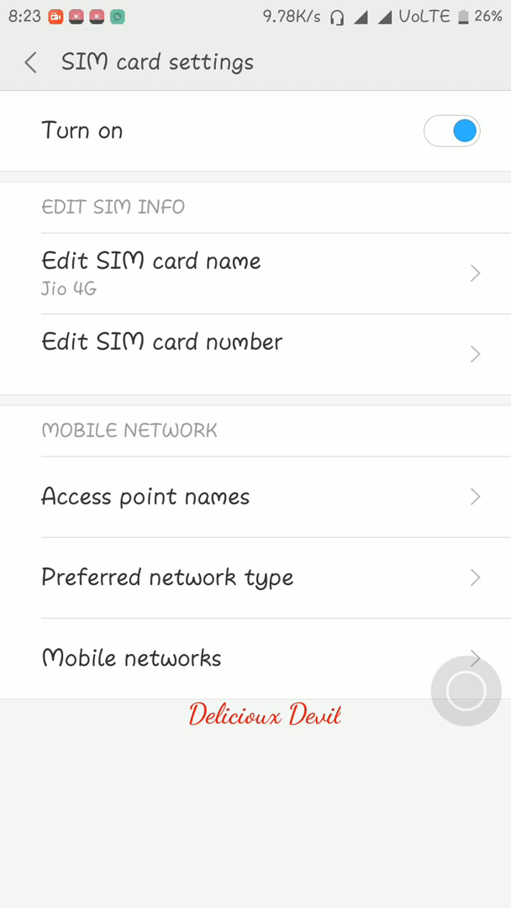
{"action": "left_click", "coordinate": [145, 496]}
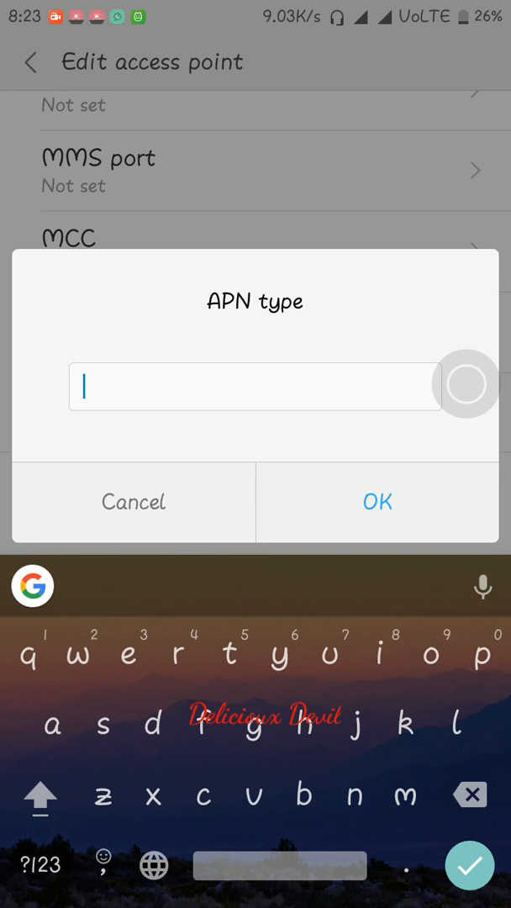
{"action": "type", "text": "deafa"}
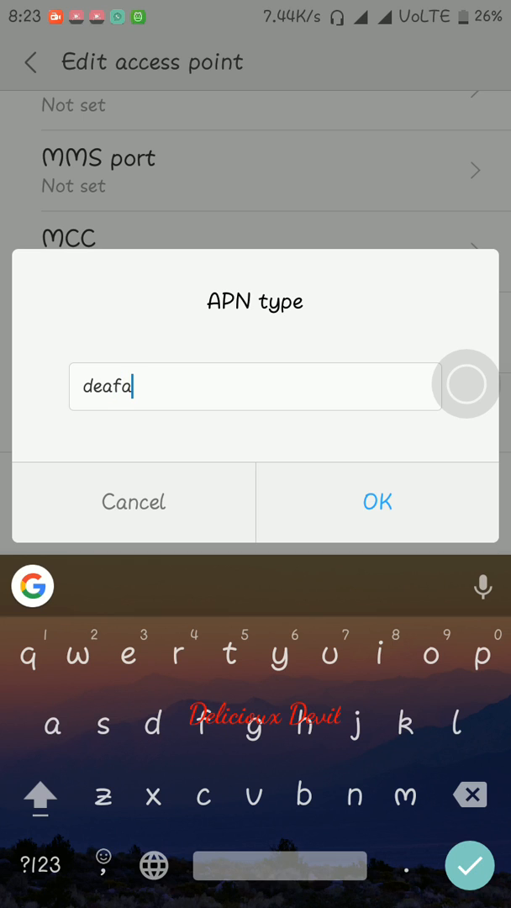
{"action": "key", "text": "BackSpace"}
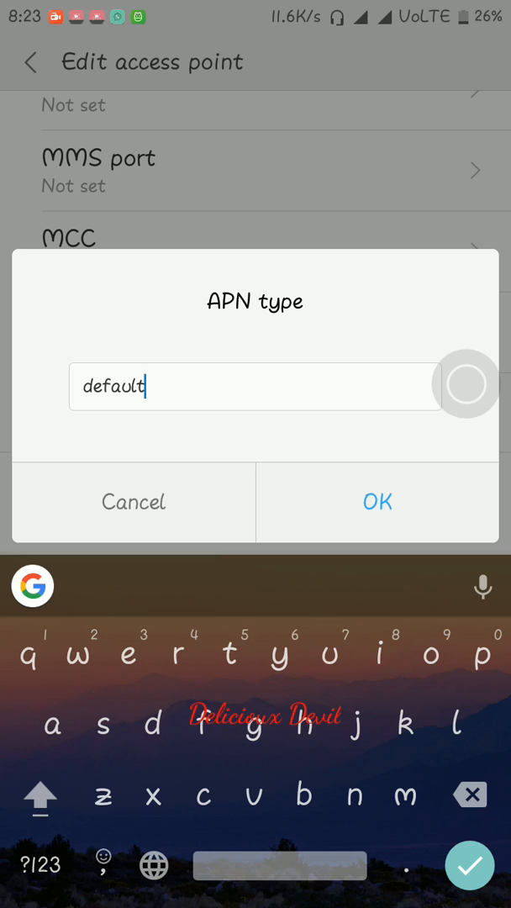
{"action": "left_click", "coordinate": [376, 502]}
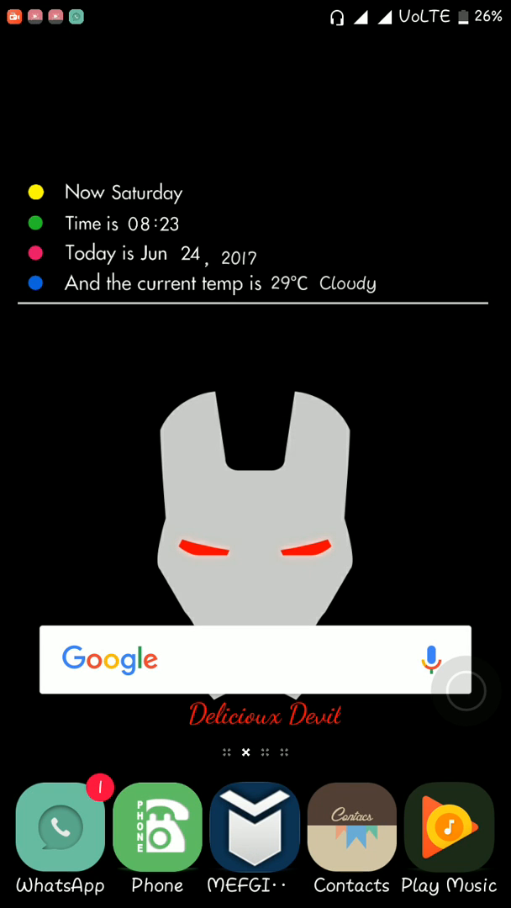
Call Customer Care 198 on the Jio 4G SIM, then hang up with quick settings pulled down.
{"action": "scroll", "scroll_direction": "down", "scroll_amount": 3}
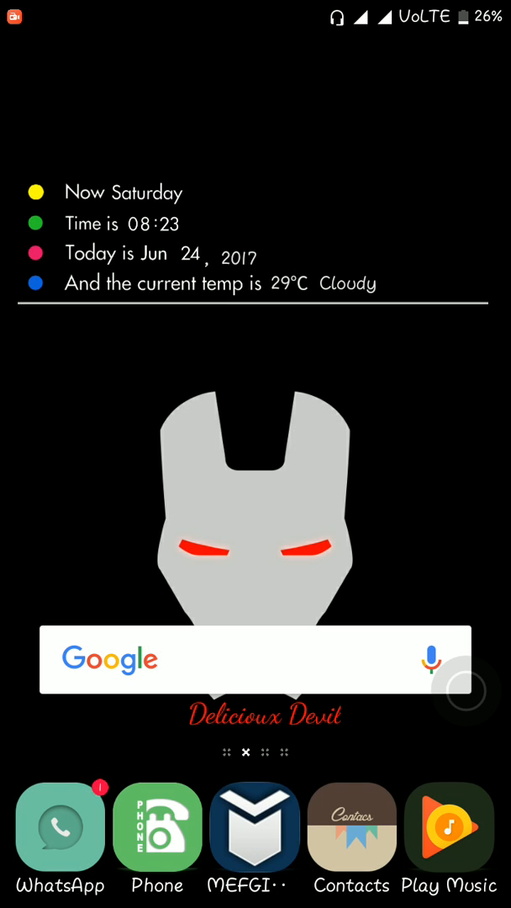
{"action": "left_click_drag", "start_coordinate": [256, 9], "coordinate": [255, 336]}
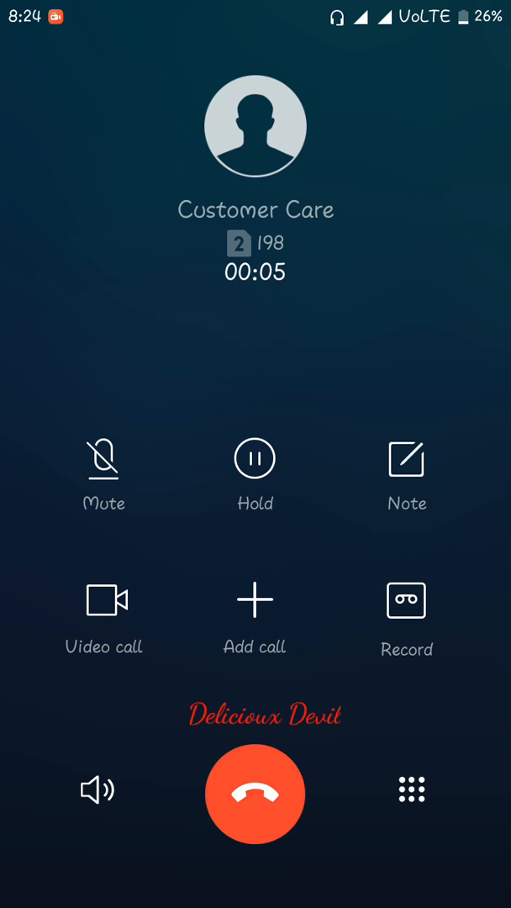
{"action": "left_click", "coordinate": [254, 793]}
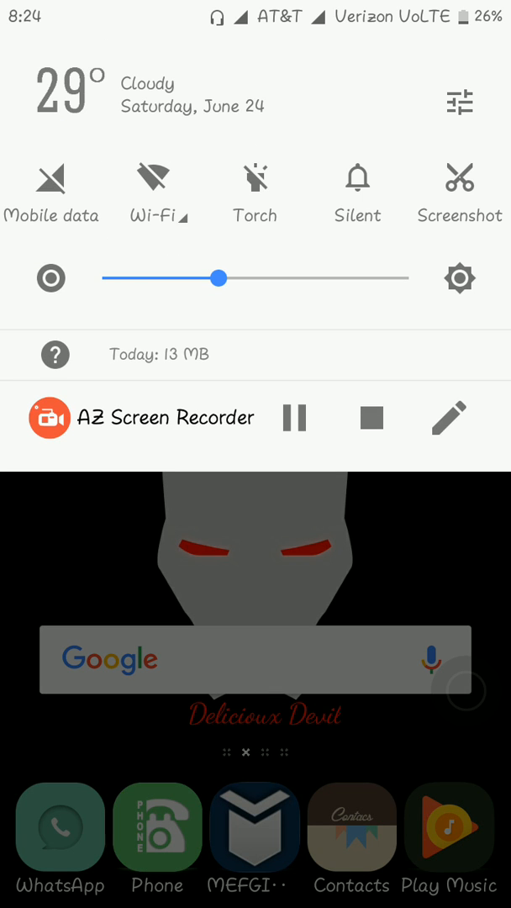
Switch mobile data on from the quick settings panel.
{"action": "left_click", "coordinate": [53, 177]}
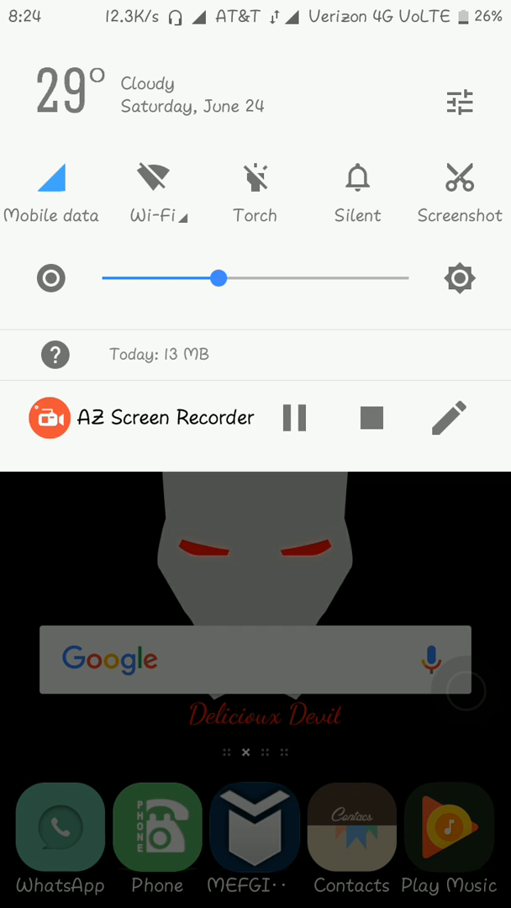
{"action": "left_click", "coordinate": [52, 182]}
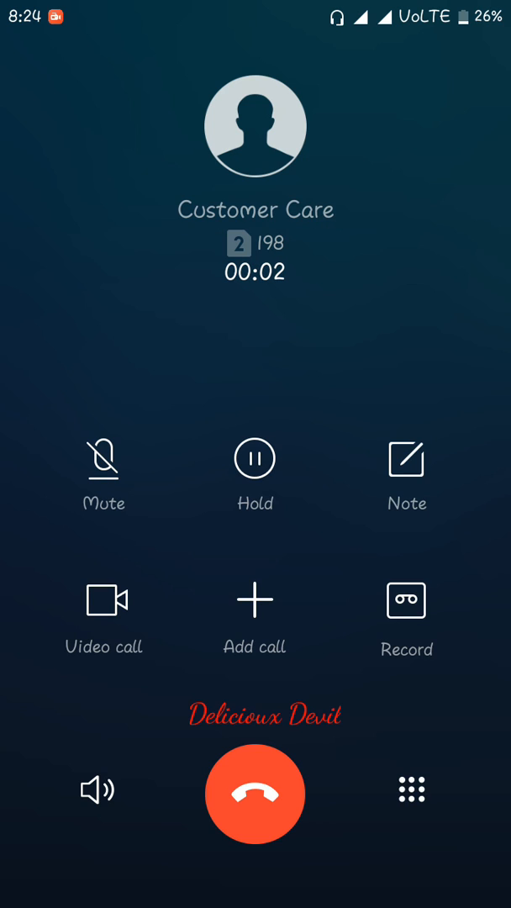
End the 3-second Customer Care call and clear all recent apps.
{"action": "left_click", "coordinate": [255, 794]}
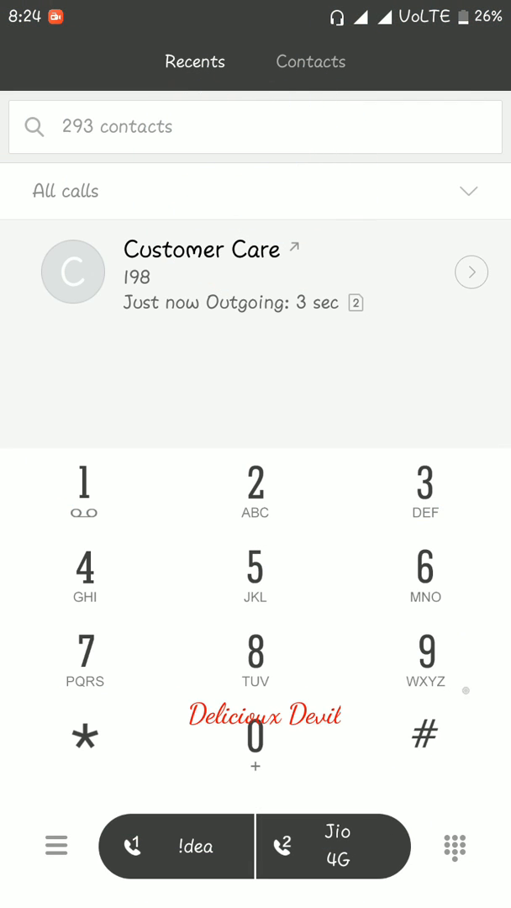
{"action": "key", "text": "home"}
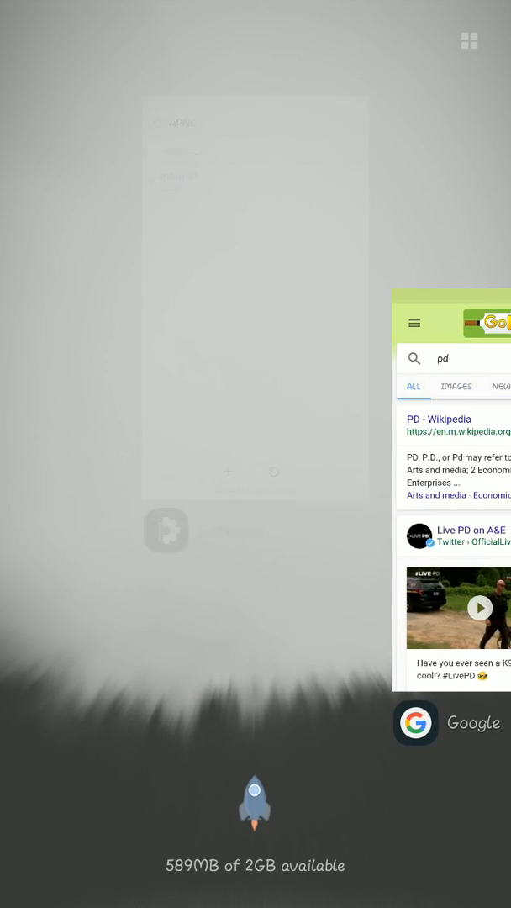
{"action": "left_click", "coordinate": [255, 802]}
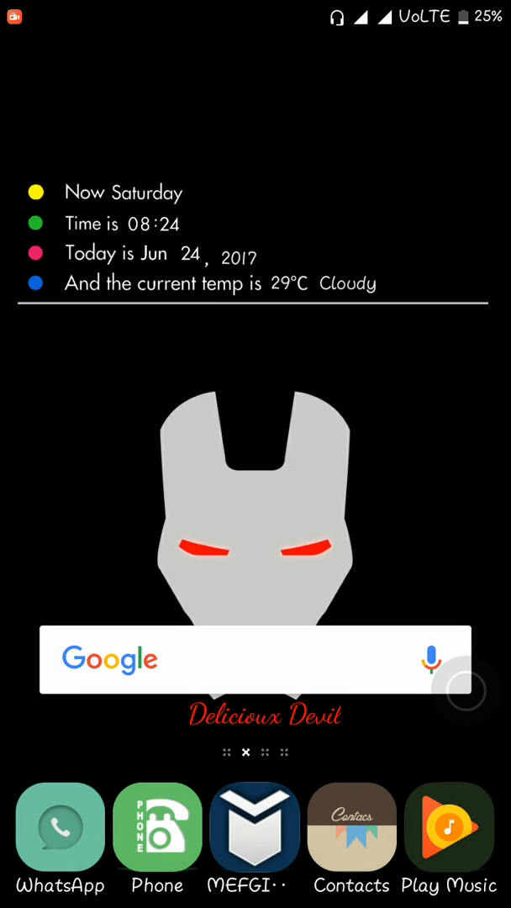